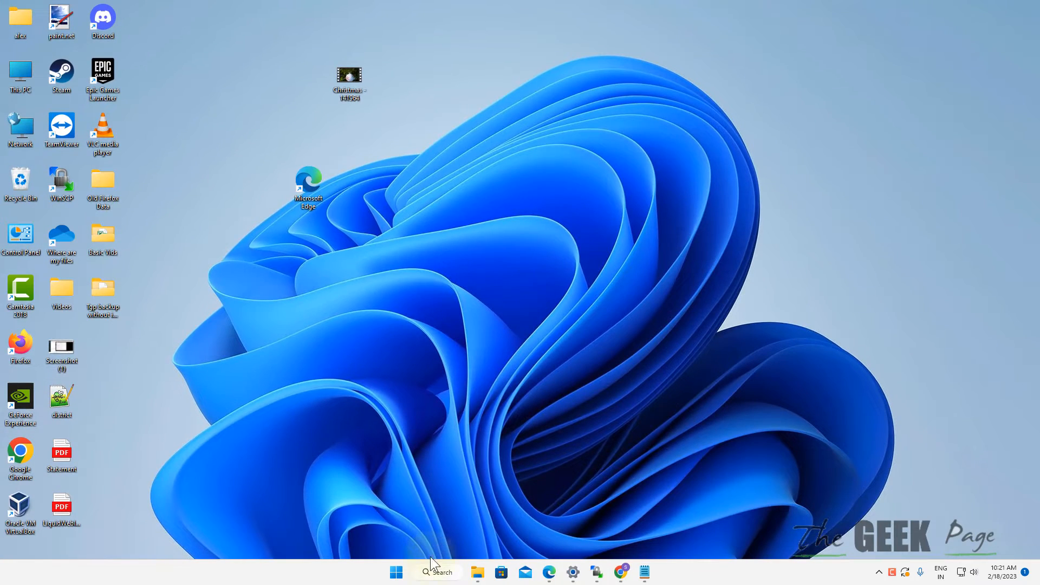
# - Search Start for 'sto' to find Microsoft Store and launch it
pyautogui.click(437, 572)
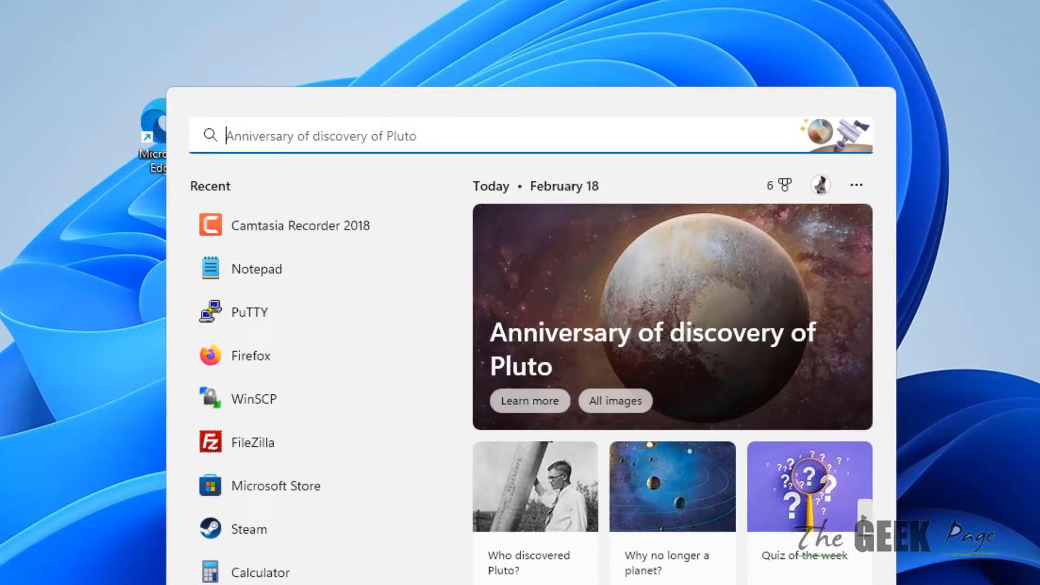
pyautogui.write('sto')
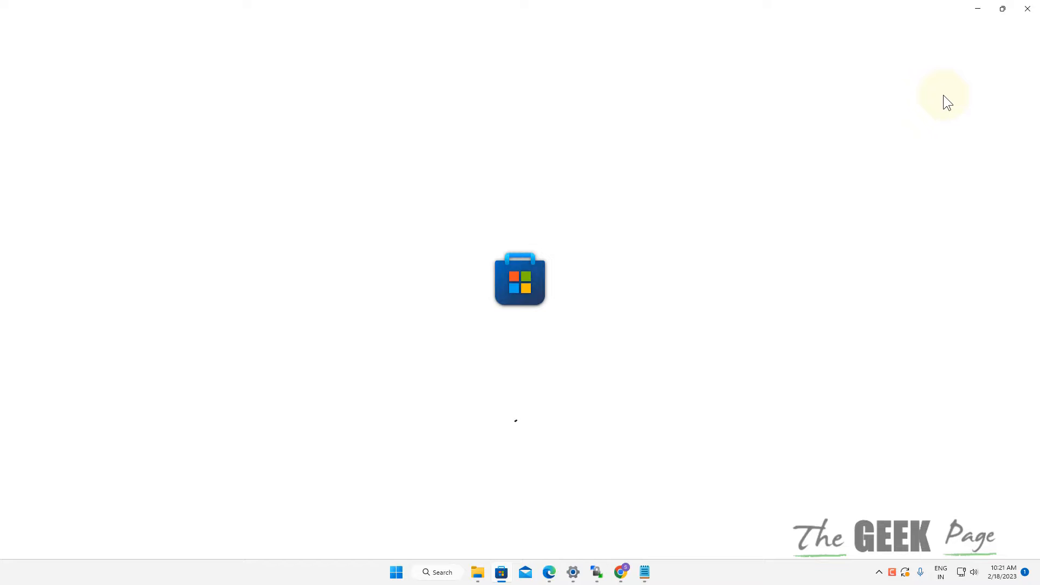
pyautogui.moveTo(682, 185)
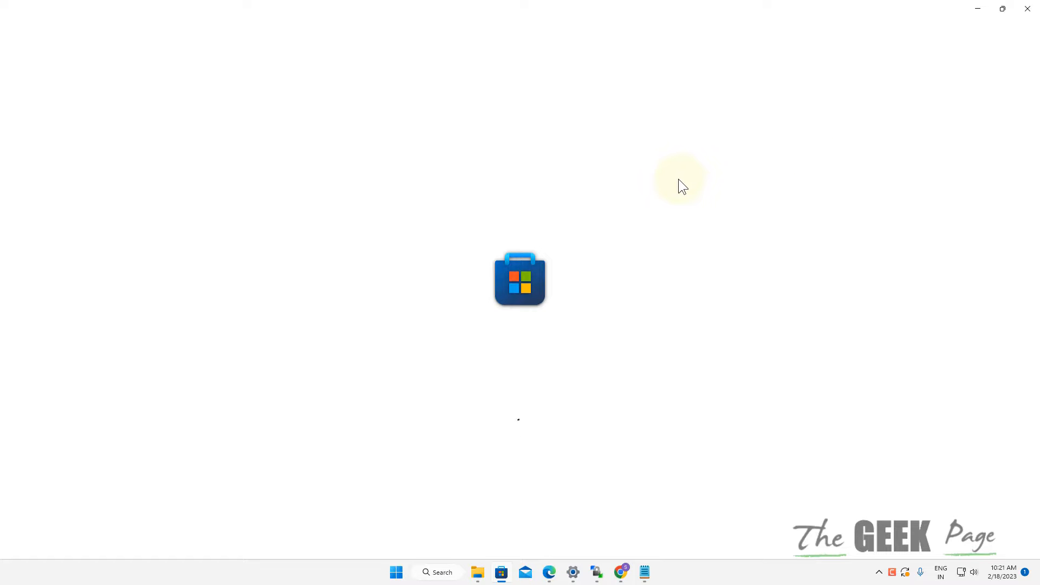
# - Sign out of the Store account, then sign back in with the existing Microsoft account
pyautogui.click(678, 46)
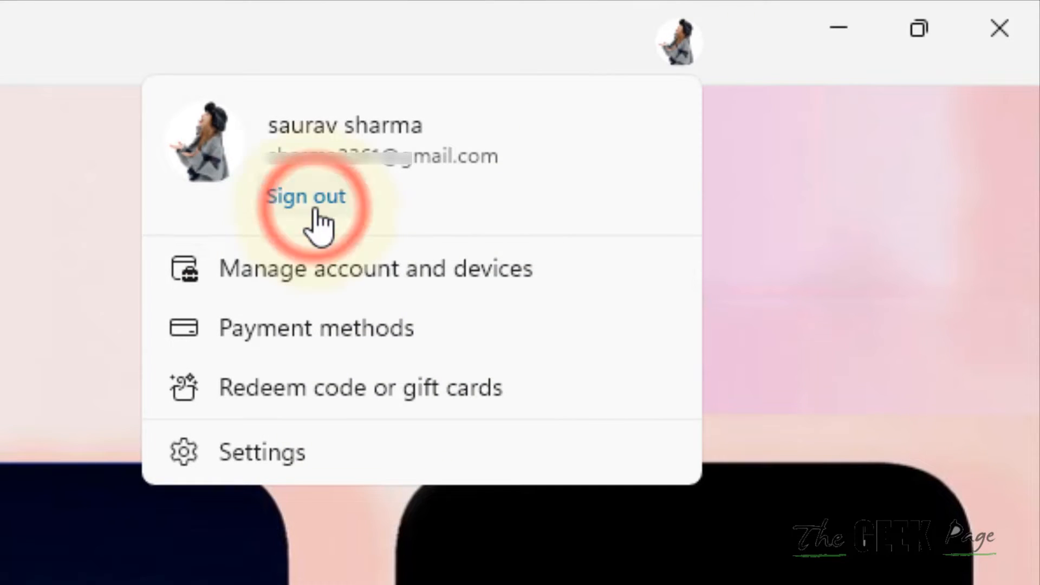
pyautogui.click(305, 196)
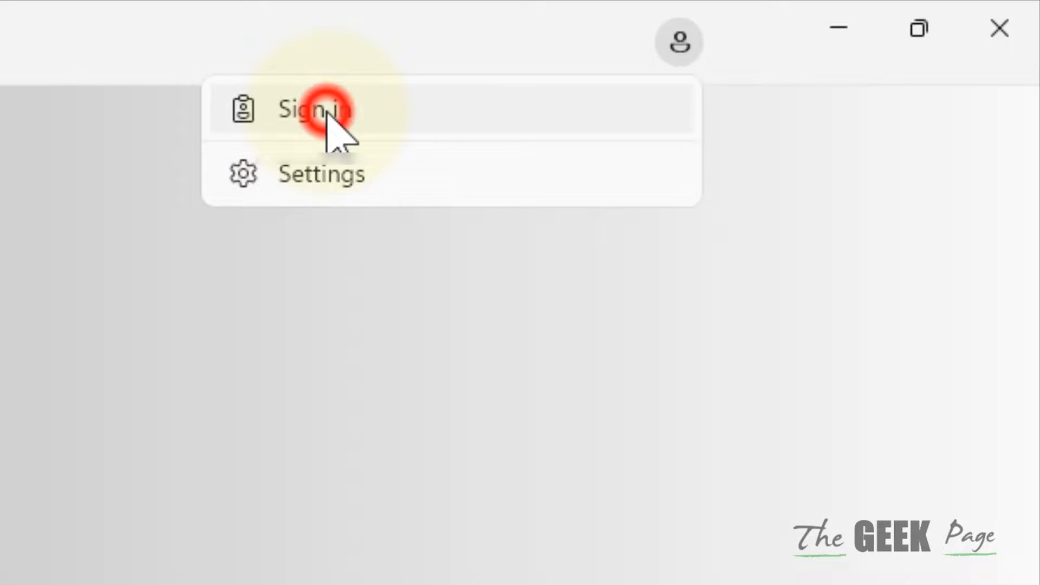
pyautogui.click(315, 109)
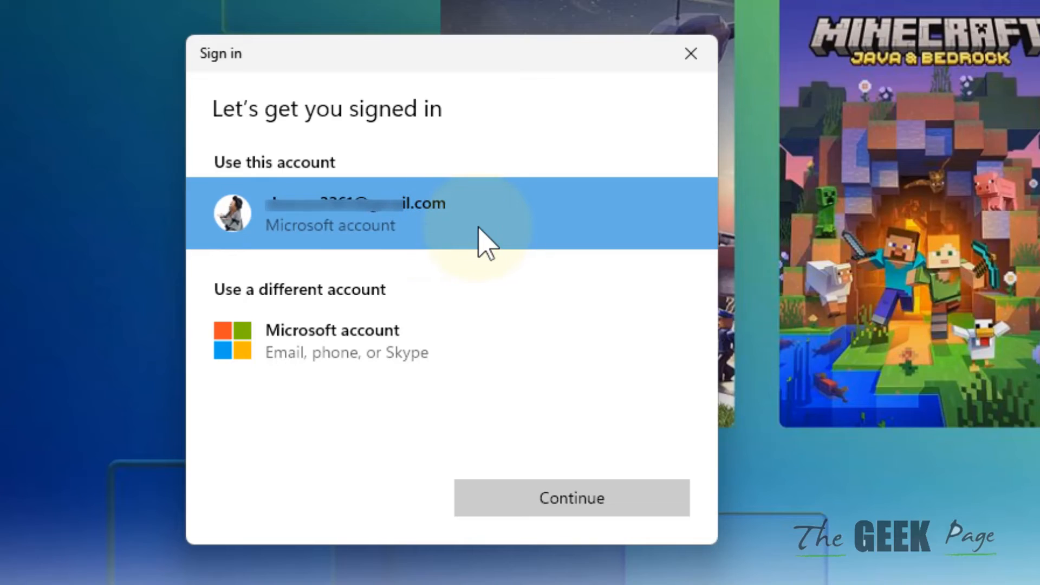
pyautogui.click(570, 498)
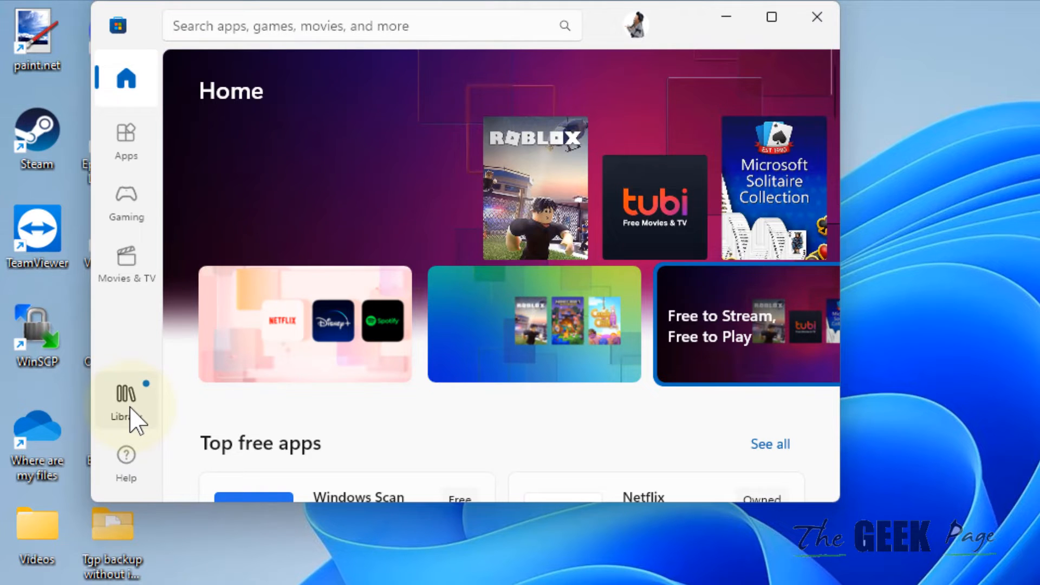
# - Get updates in the Store Library and start Update all for listed apps
pyautogui.click(125, 398)
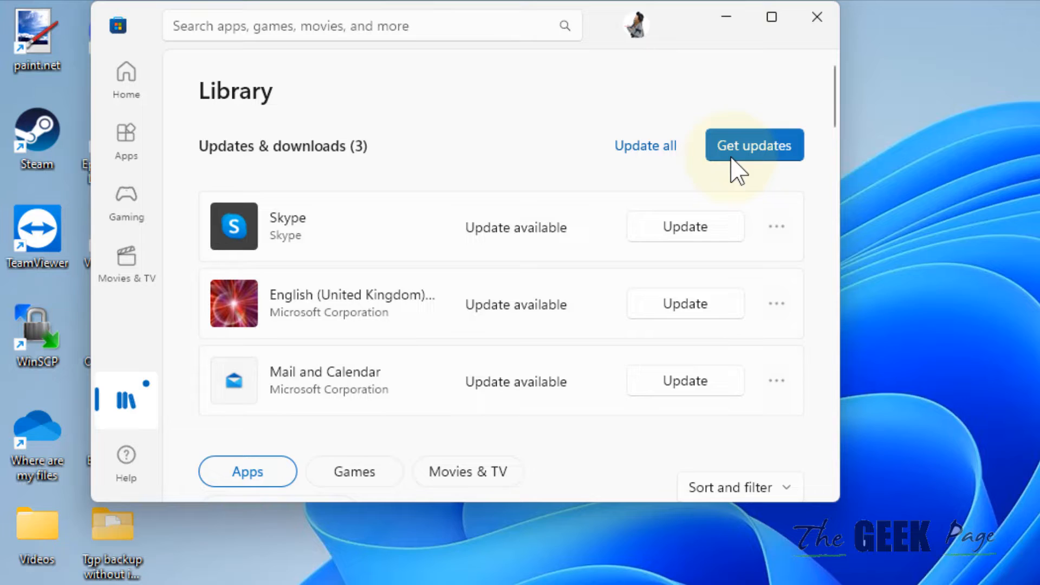
pyautogui.click(753, 145)
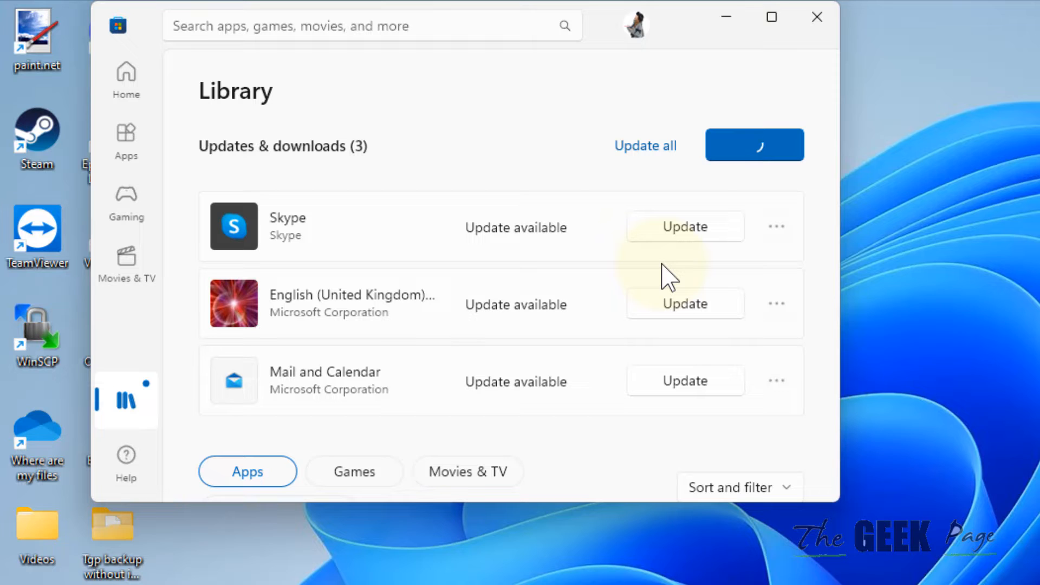
pyautogui.click(644, 145)
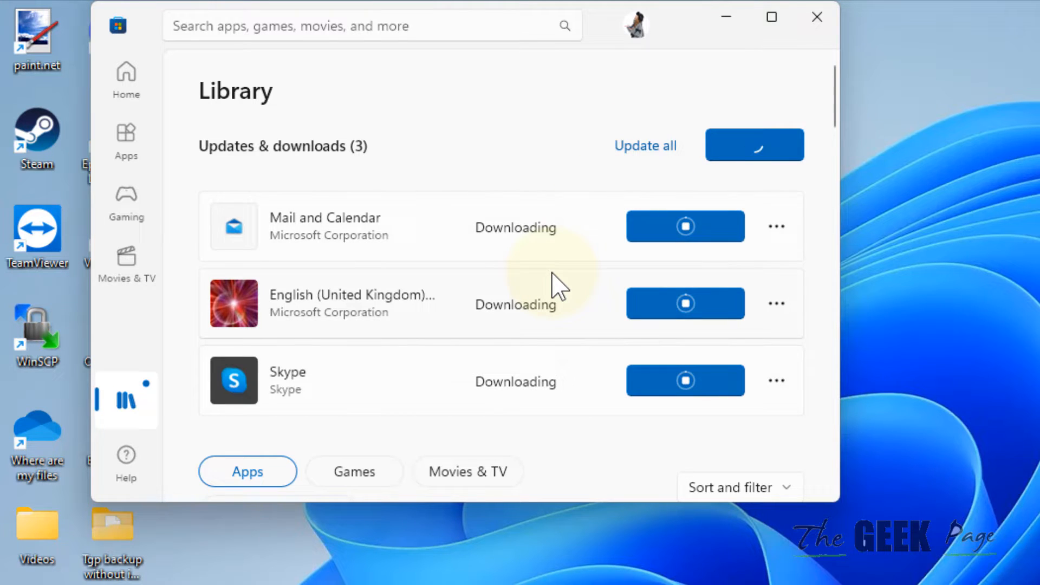
pyautogui.scroll(-3)
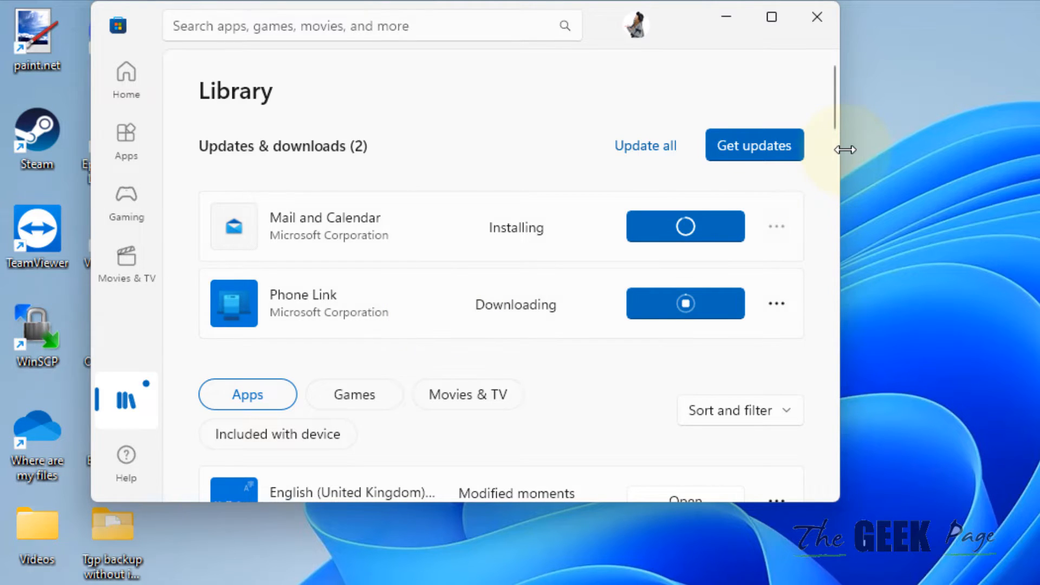
pyautogui.click(816, 17)
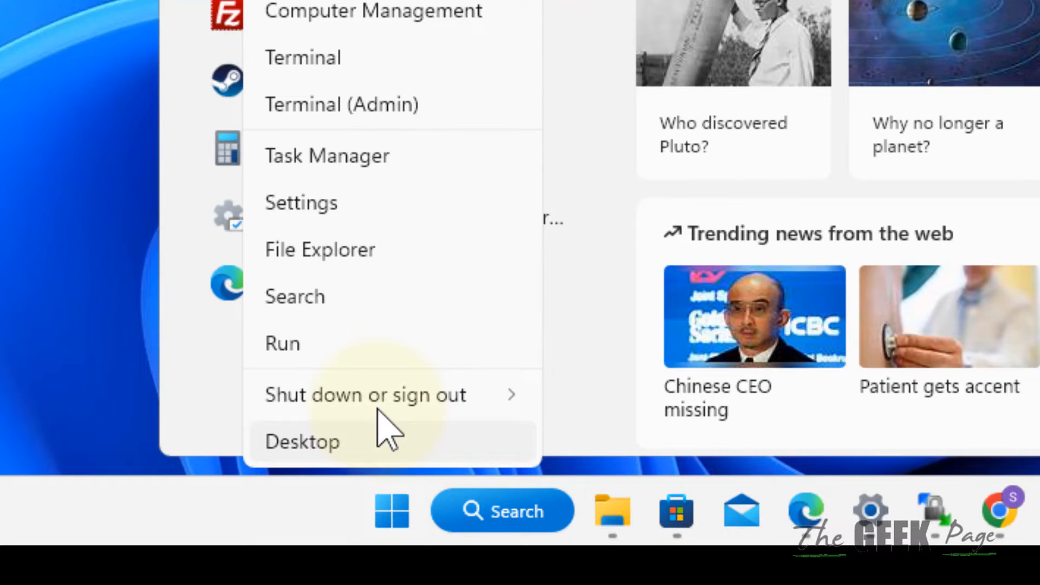
# - Go to Settings > Apps > Installed apps and open Calculator's options menu
pyautogui.click(301, 441)
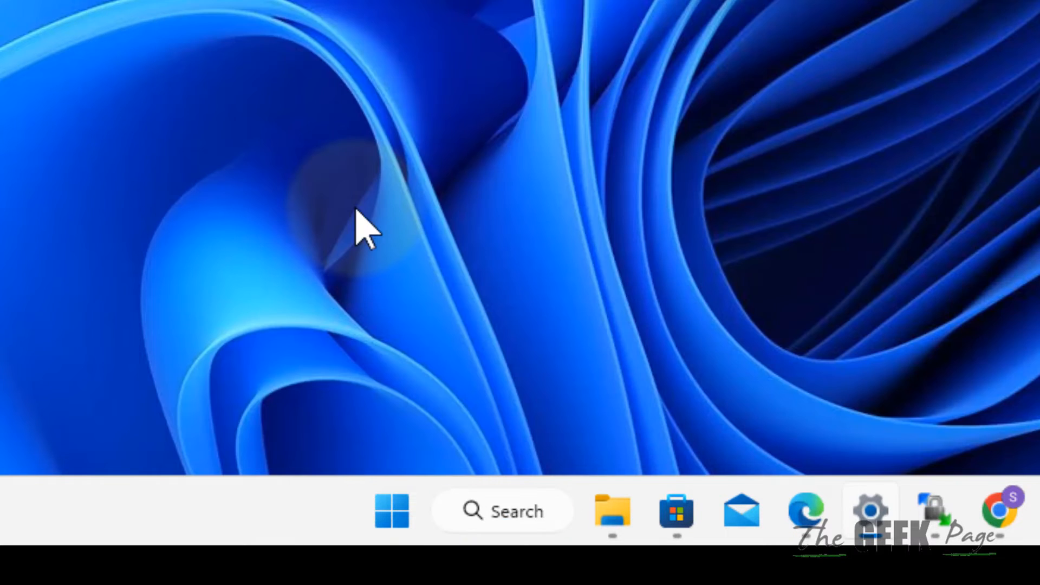
pyautogui.click(869, 510)
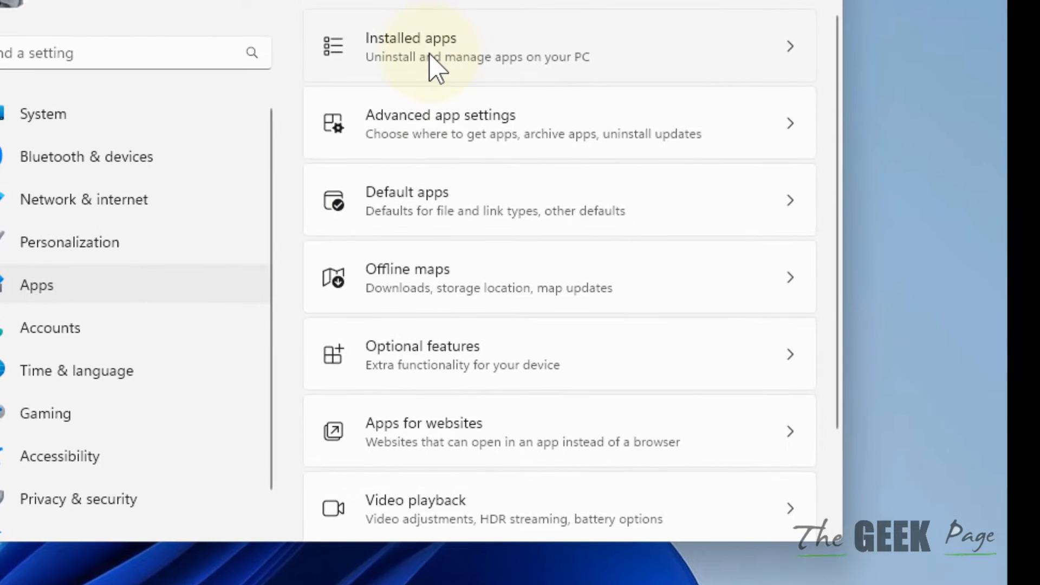
pyautogui.click(410, 46)
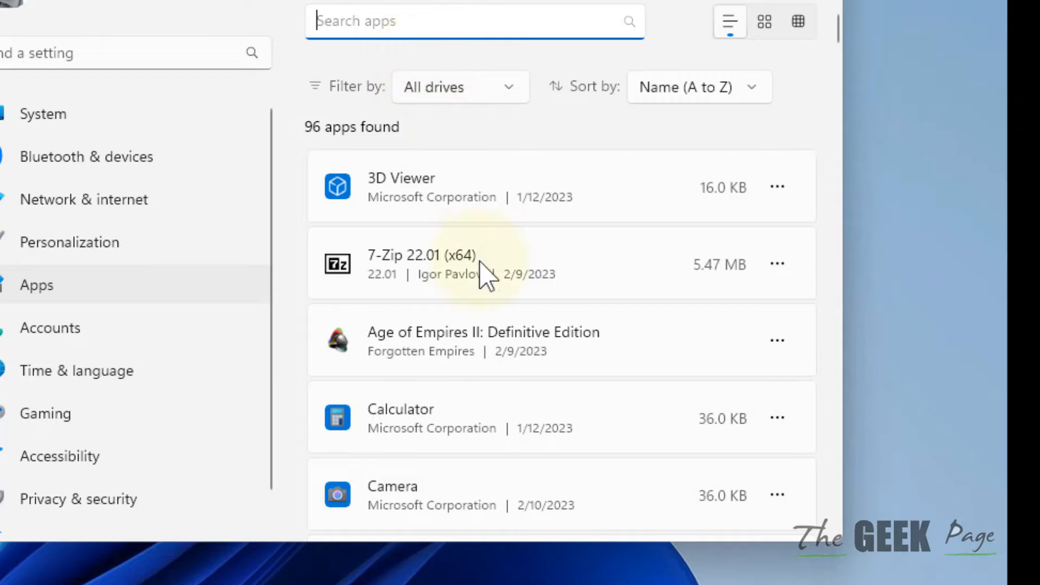
pyautogui.moveTo(511, 289)
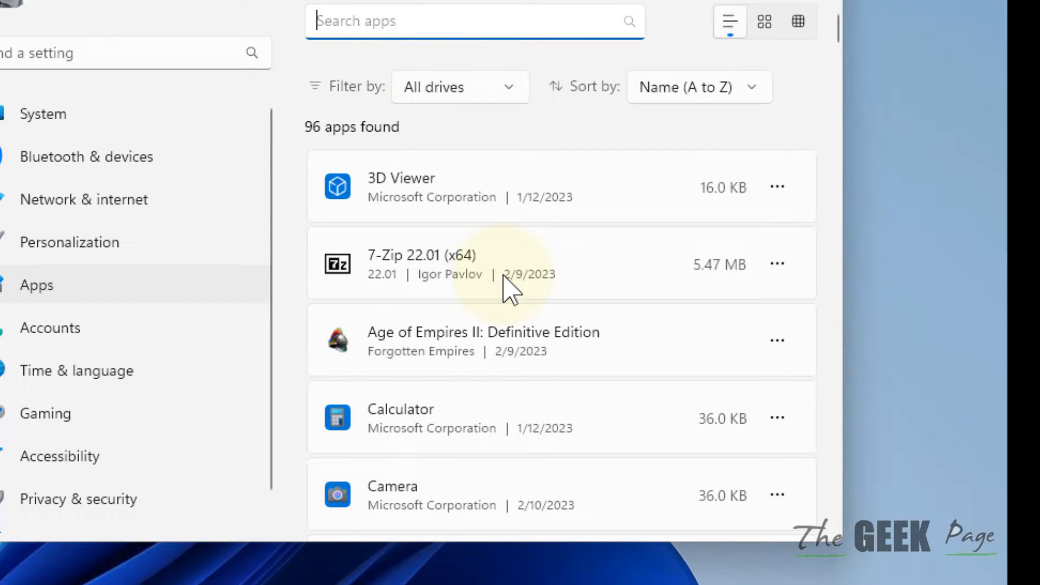
pyautogui.click(777, 337)
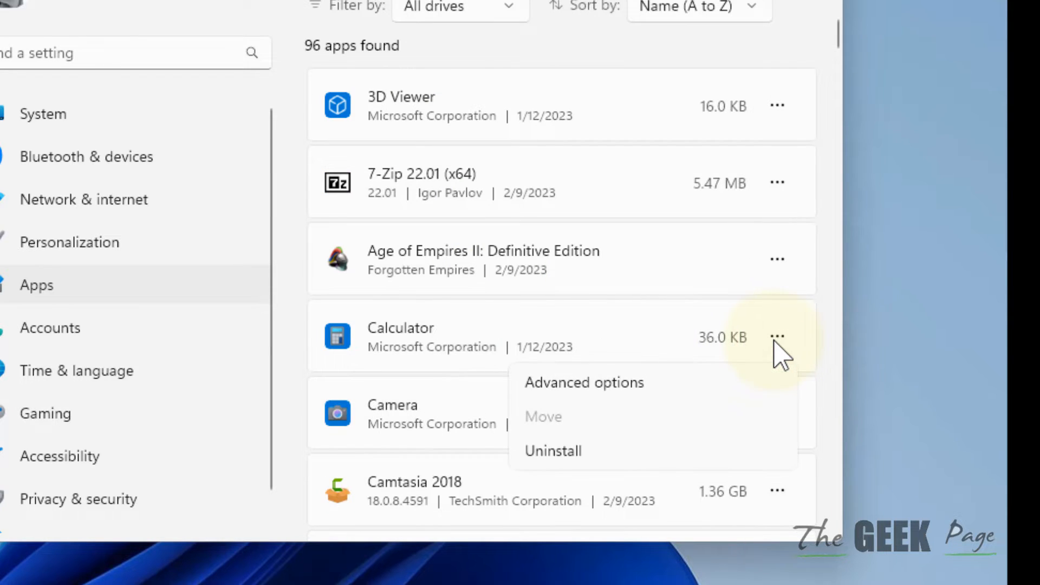
pyautogui.moveTo(583, 382)
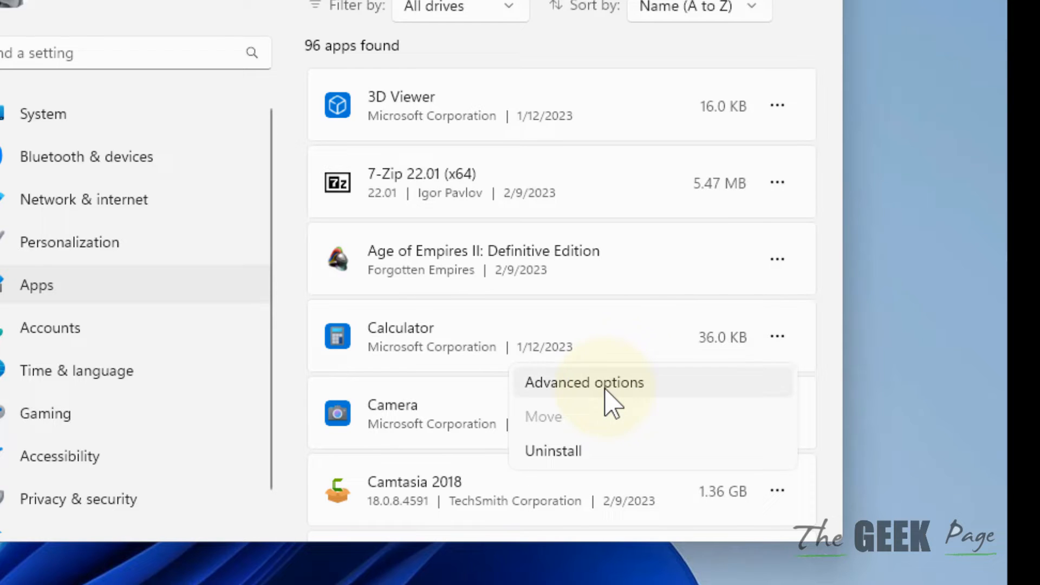
pyautogui.moveTo(649, 381)
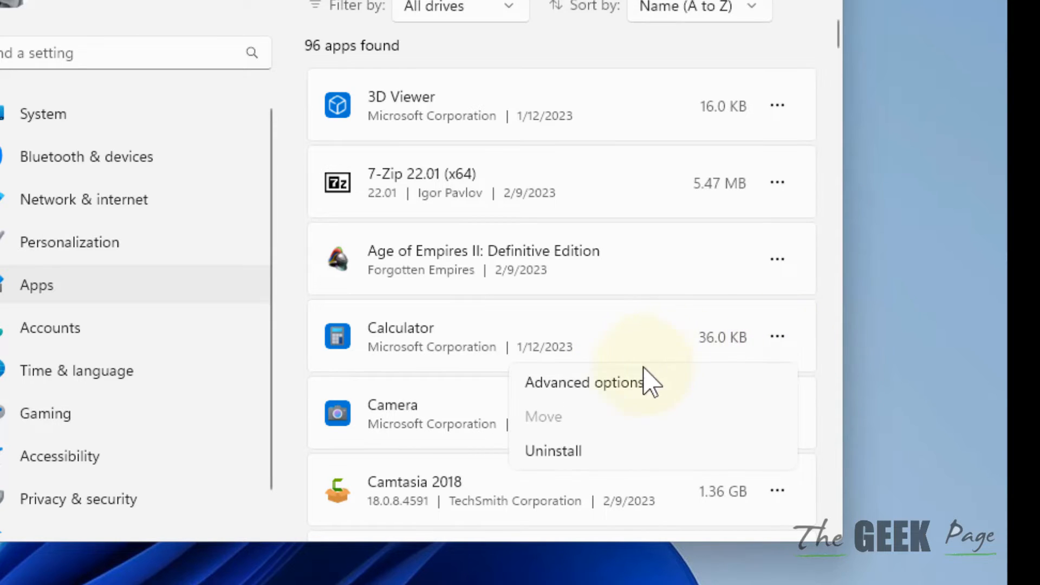
# - Reset Calculator from its Advanced options and confirm wiping its data
pyautogui.click(585, 382)
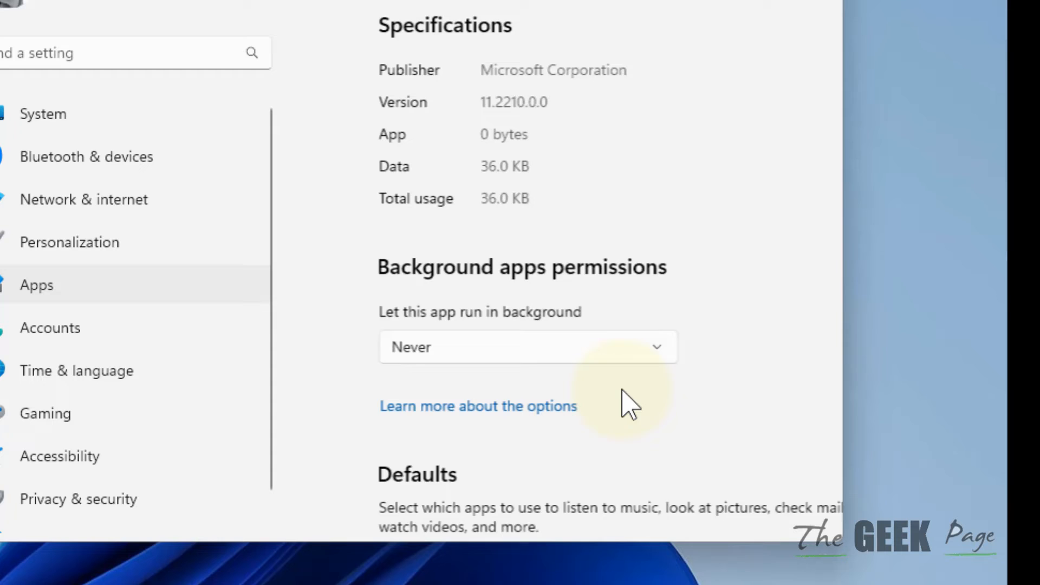
pyautogui.scroll(-3)
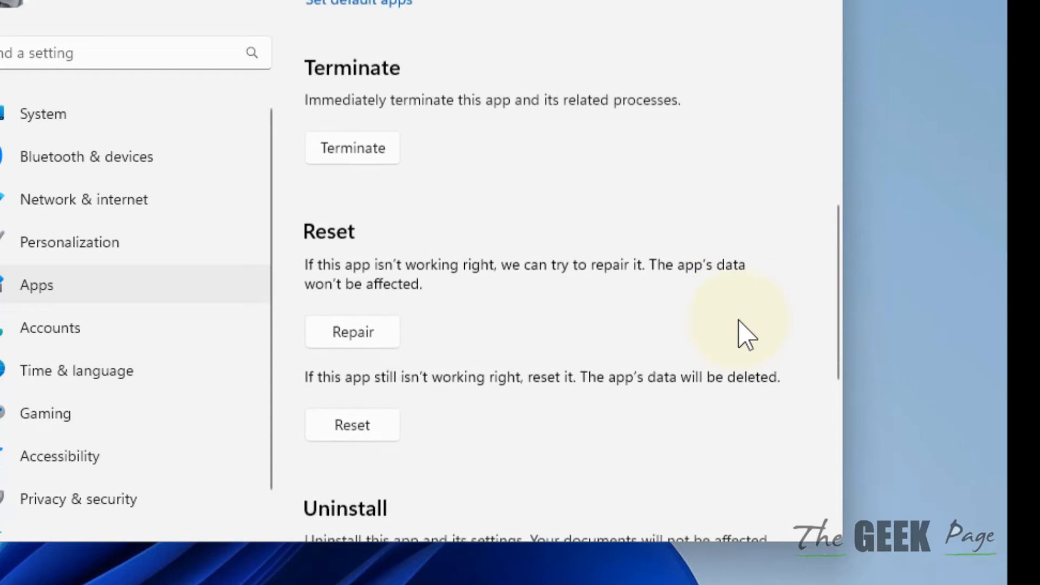
pyautogui.click(352, 425)
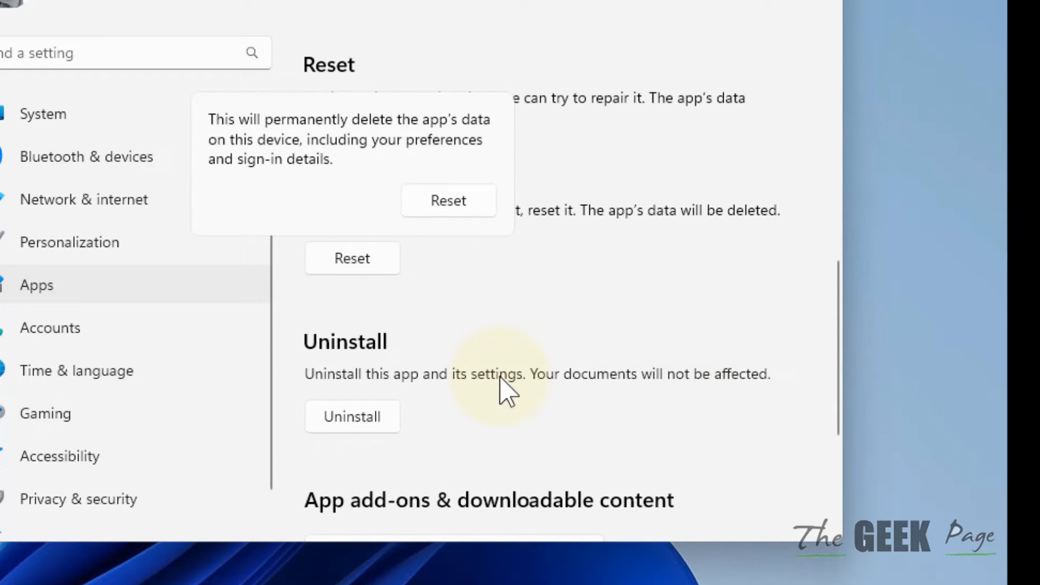
pyautogui.click(448, 200)
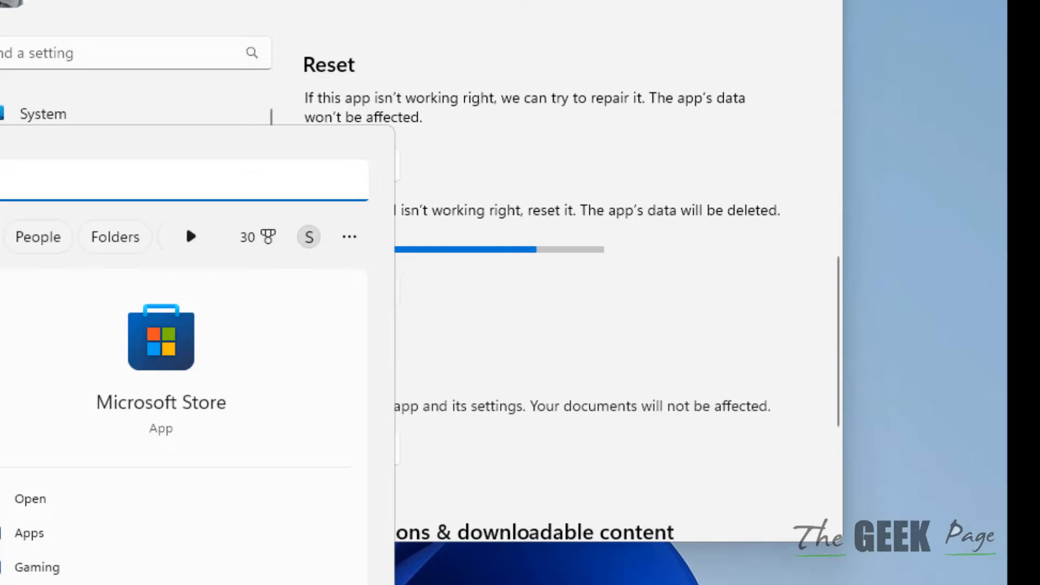
# - Search Start for PowerShell so Windows PowerShell is the best match
pyautogui.write('wsre')
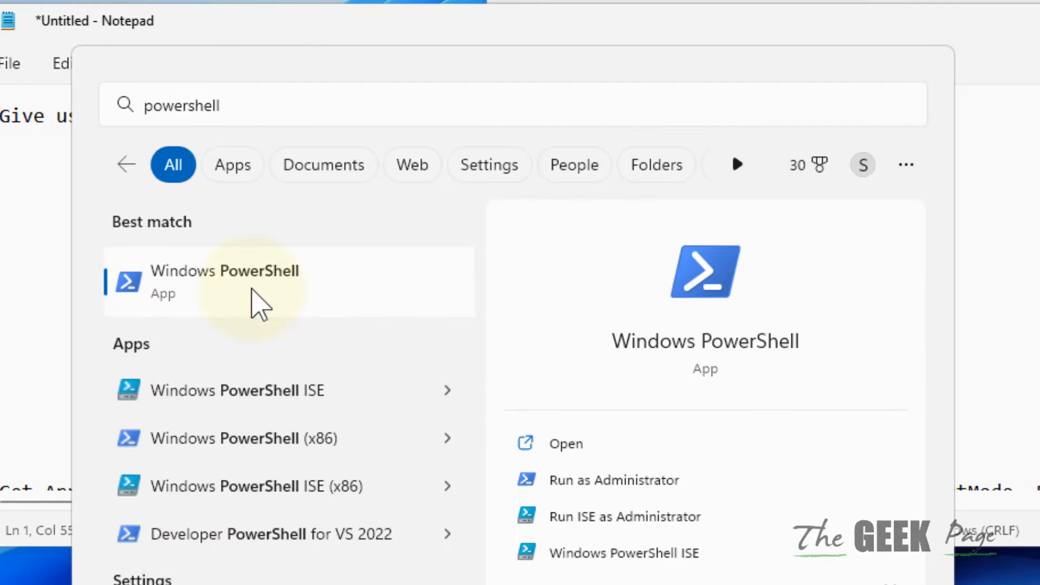
# - Re-register the Store package in elevated PowerShell, then return to the Notepad commands
pyautogui.rightClick(252, 278)
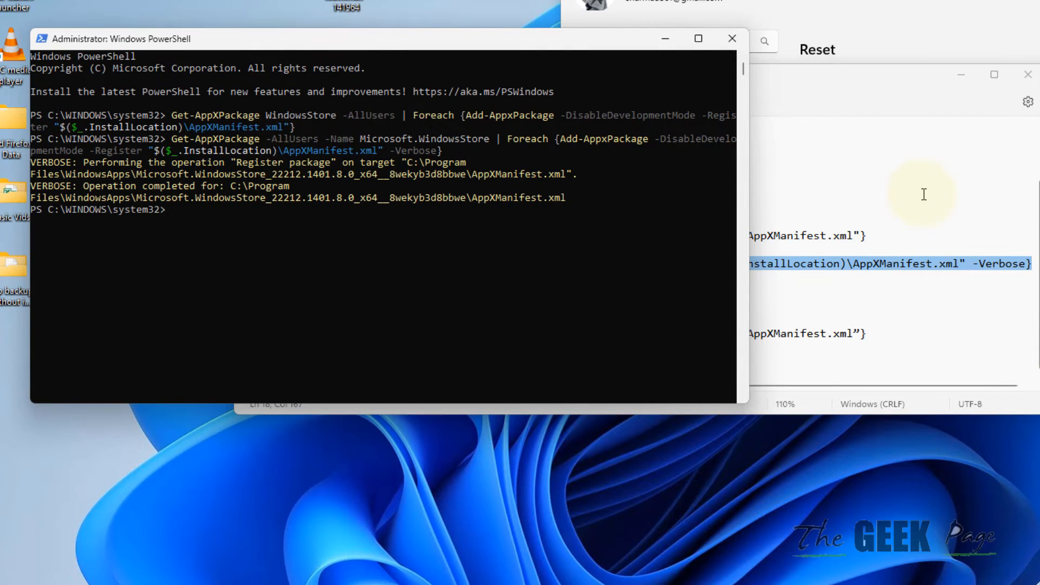
pyautogui.click(922, 194)
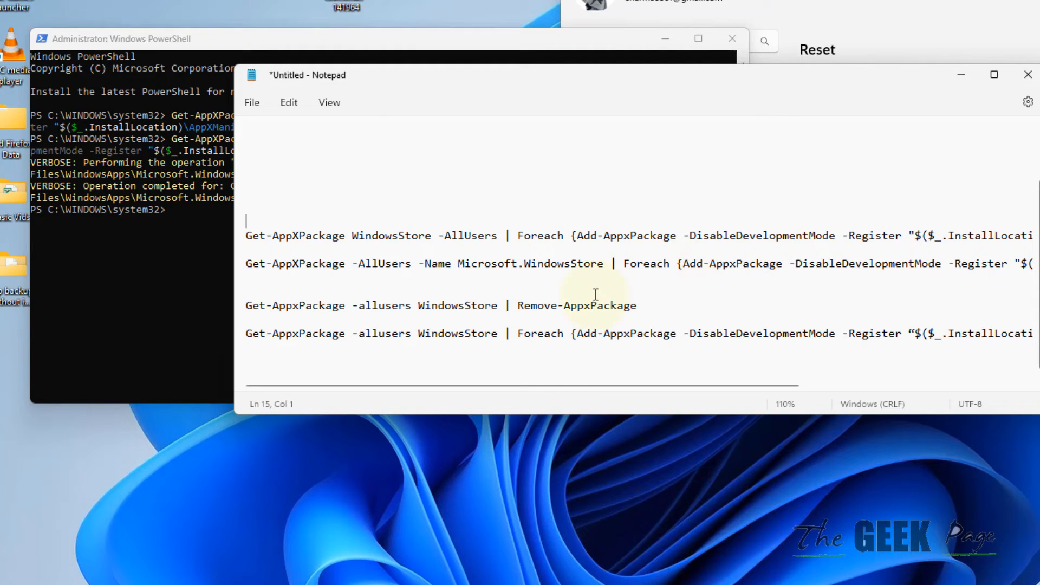
pyautogui.moveTo(652, 296)
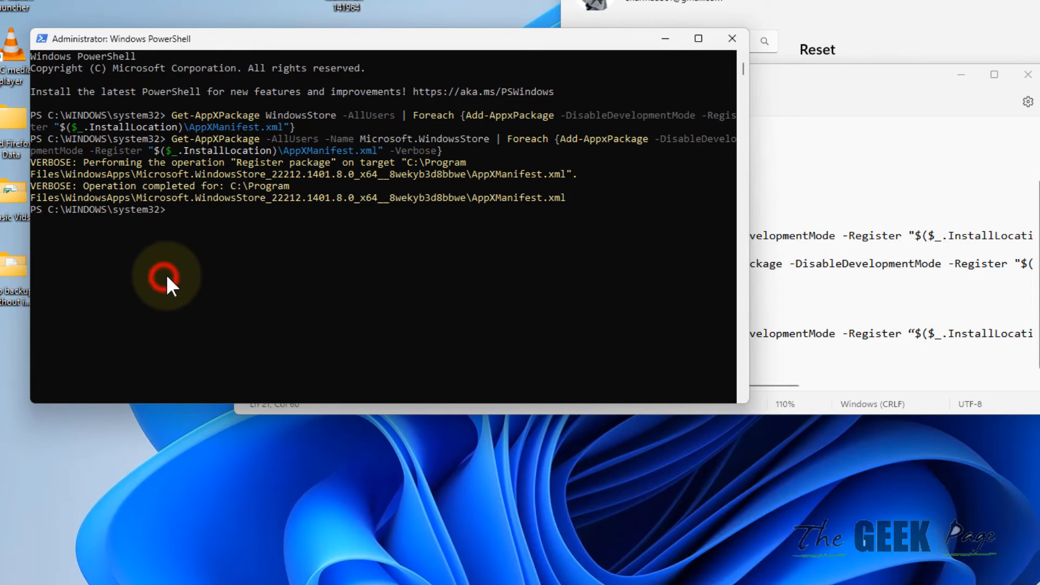
# - Run 'Get-AppxPackage -allusers WindowsStore | Remove-AppxPackage', then the Add-AppxPackage register command
pyautogui.write('Get-AppxPackage -allusers WindowsStore | Remove-AppxPackage')
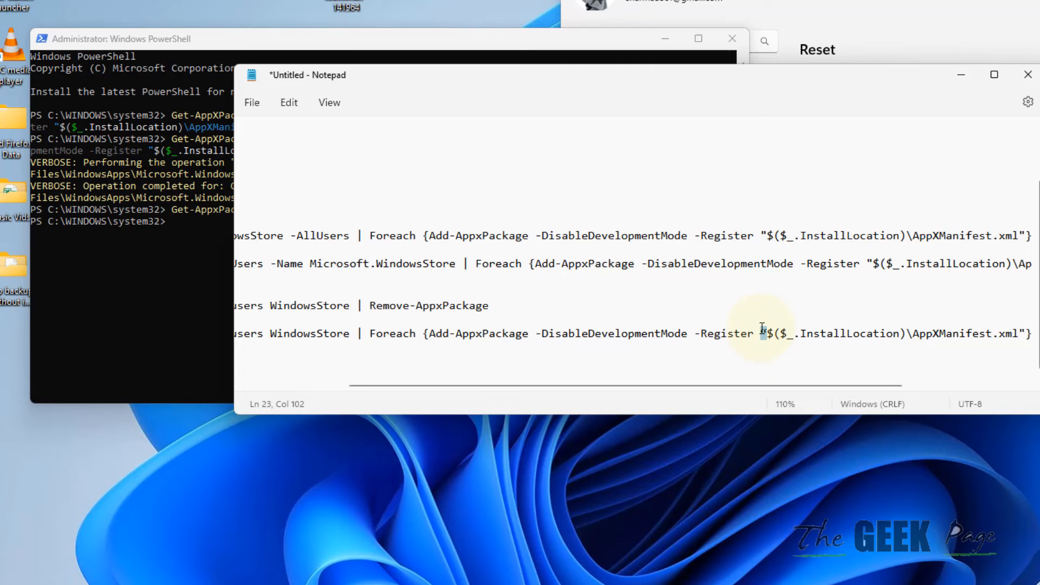
pyautogui.moveTo(1027, 334)
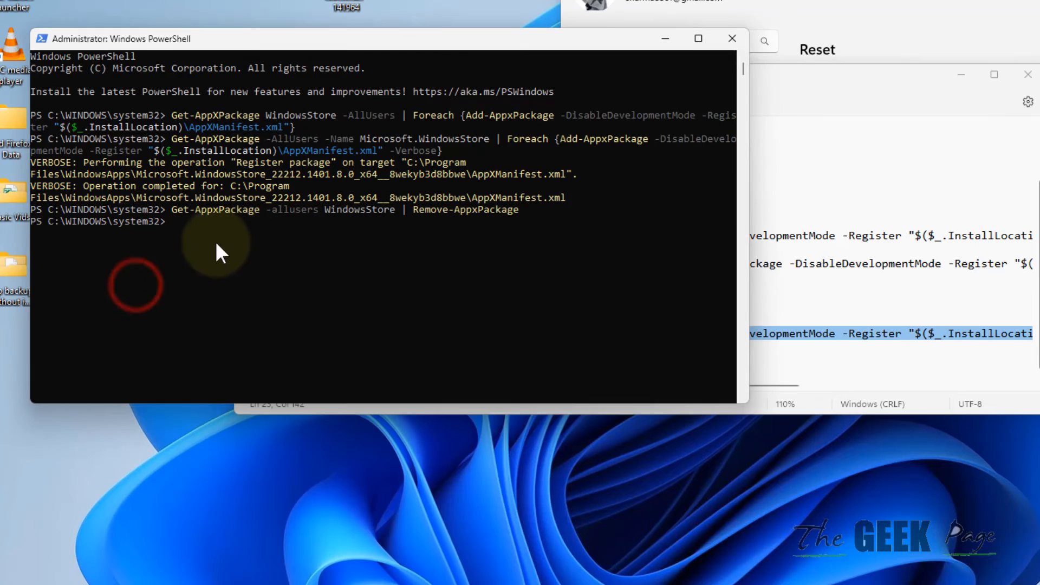
pyautogui.press('enter')
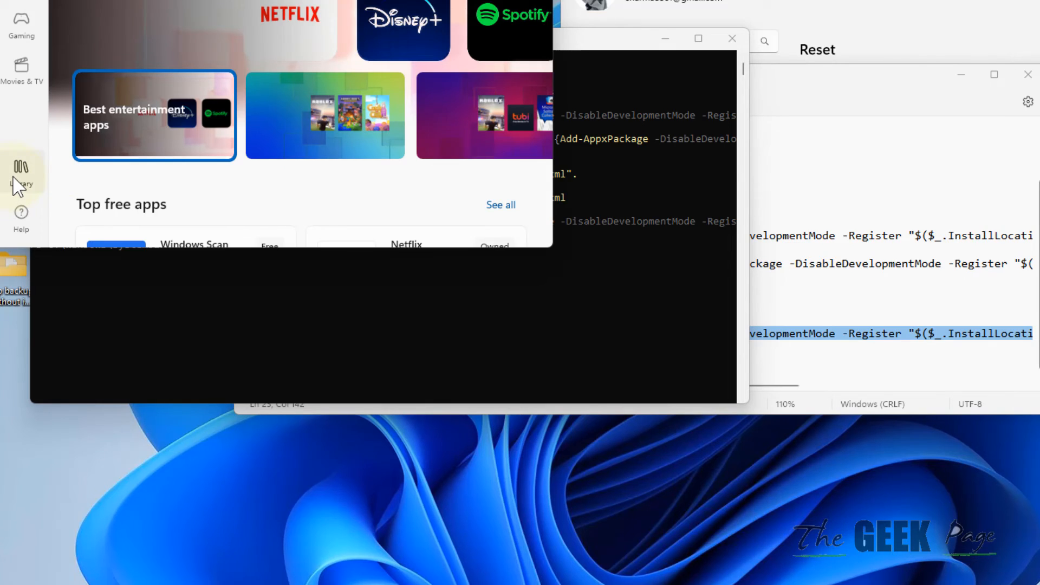
# - Open the Store Library, then bring up Start search
pyautogui.click(20, 171)
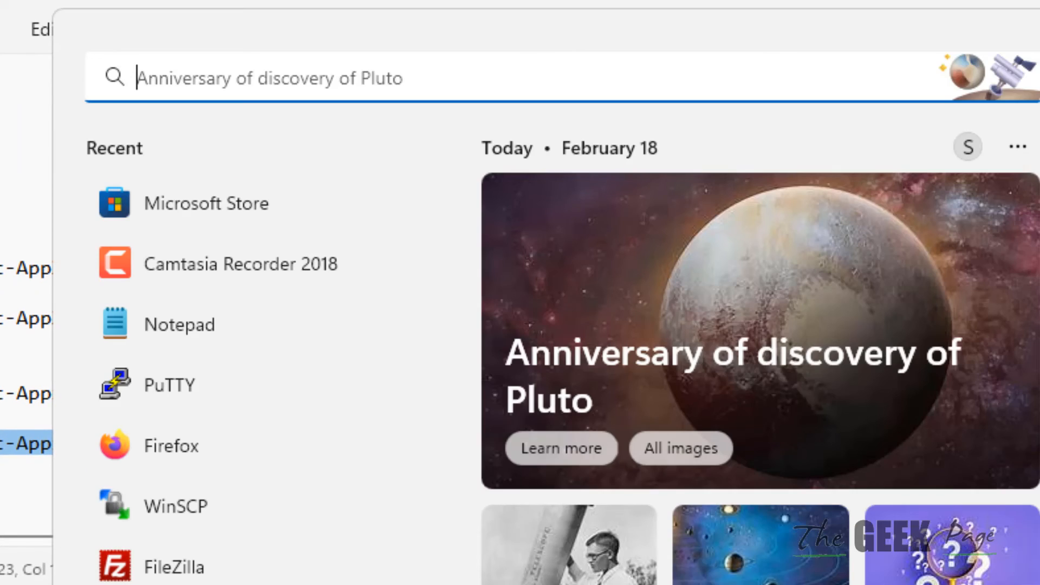
# - Launch Command Prompt as administrator and enter 'sfc /scannow' at the prompt
pyautogui.write('cmd')
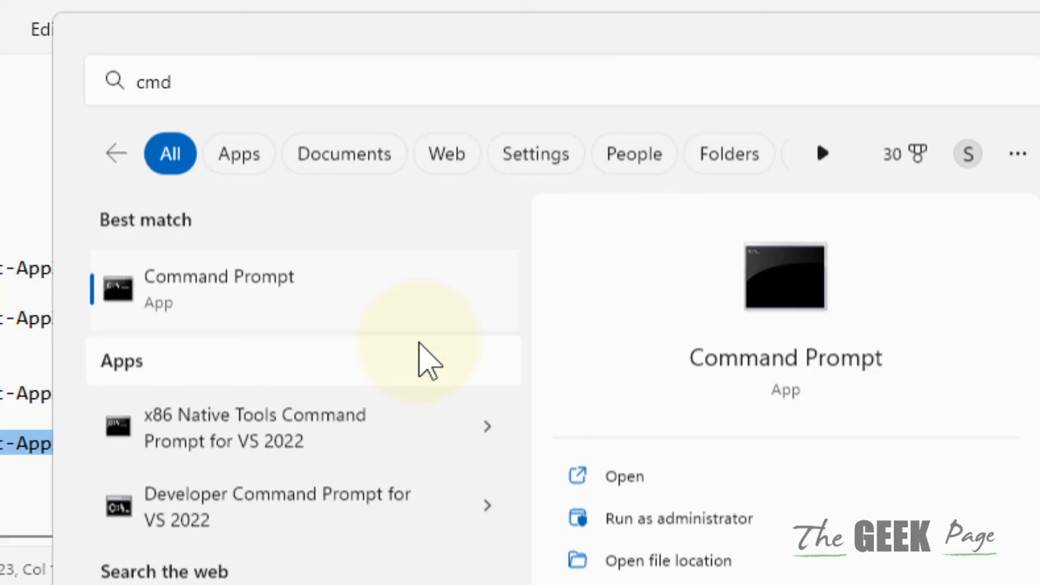
pyautogui.click(678, 519)
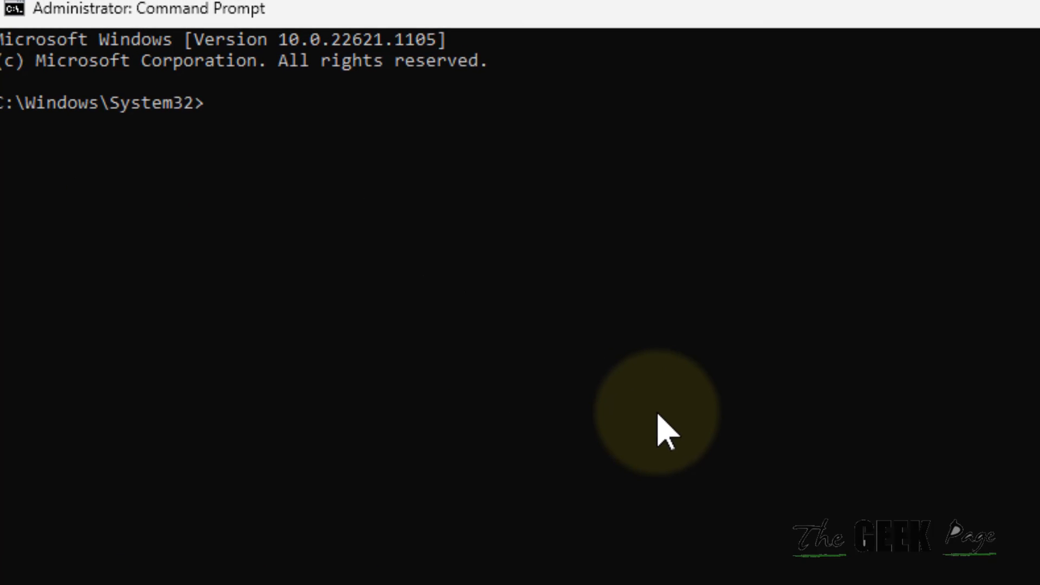
pyautogui.write('sfc /sc')
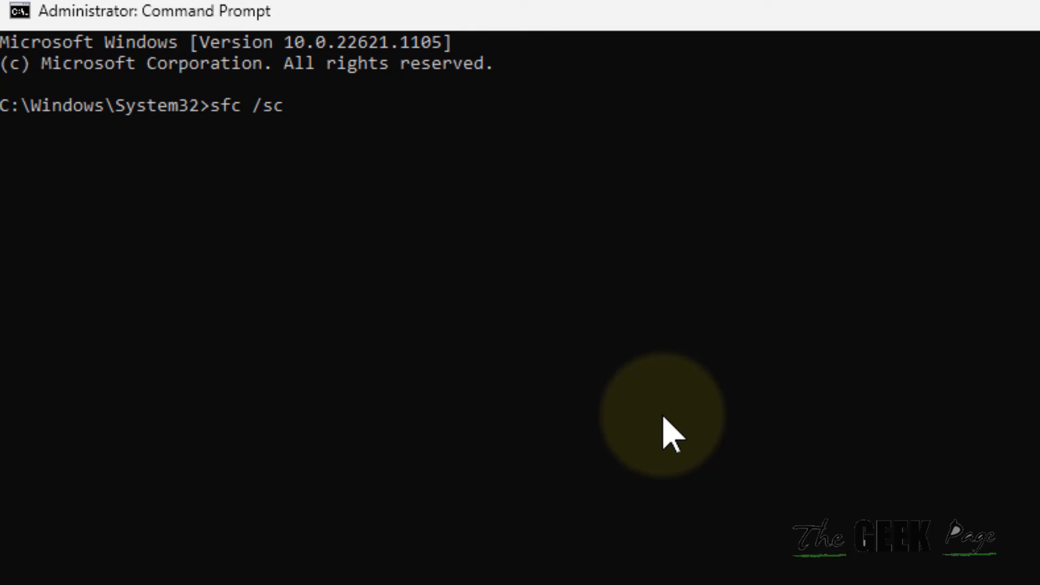
pyautogui.write('a')
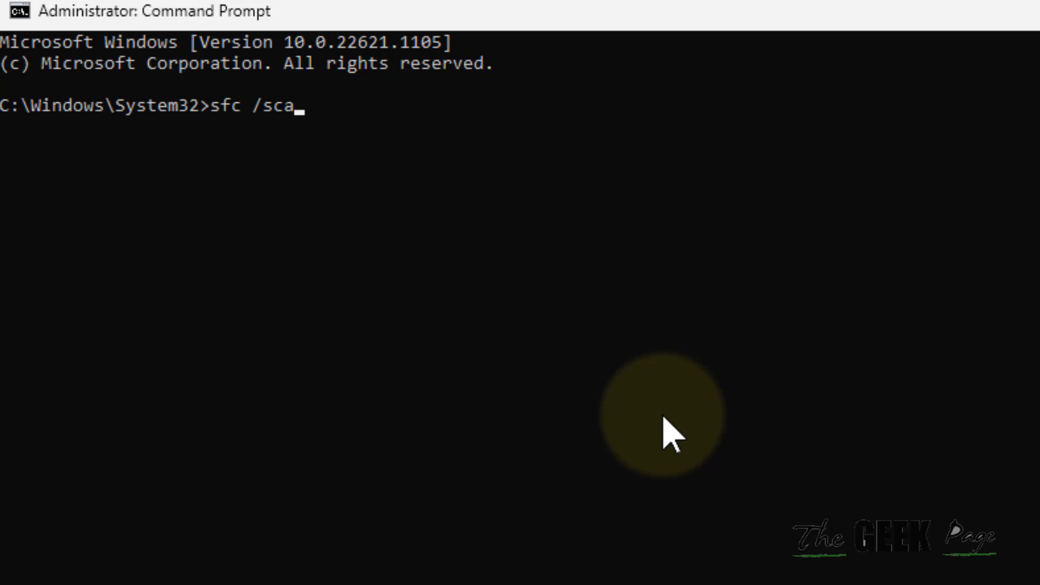
pyautogui.write('nnow')
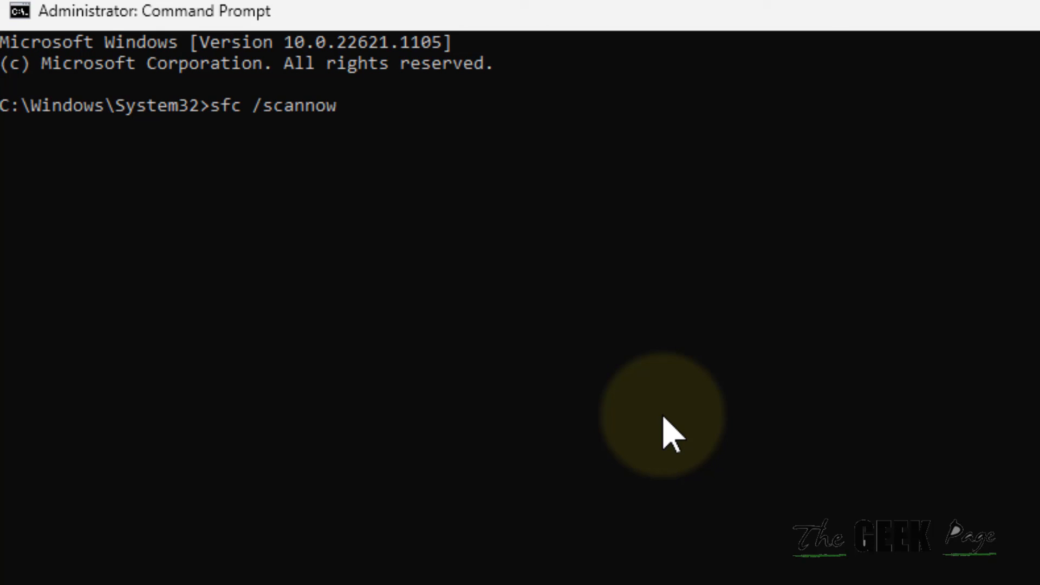